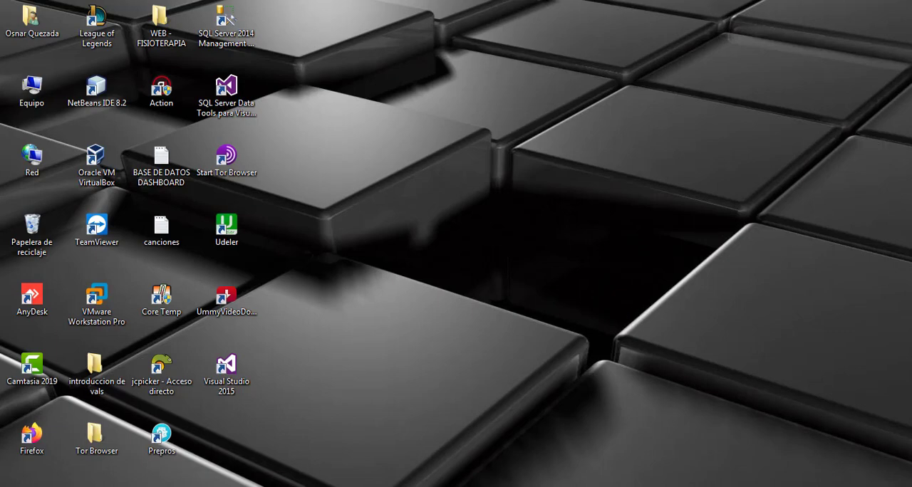
Launch SSMS, connect to the local server and expand its Databases node
{"action": "double_click", "coordinate": [226, 21]}
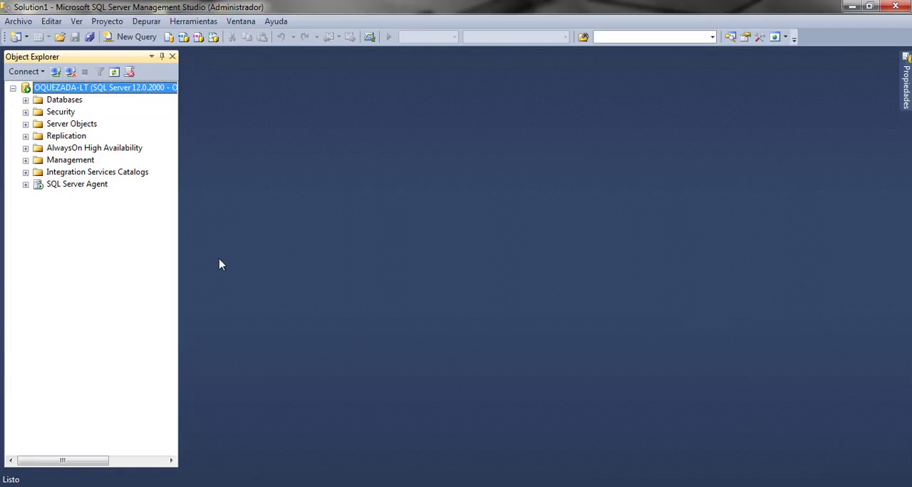
{"action": "mouse_move", "coordinate": [113, 134]}
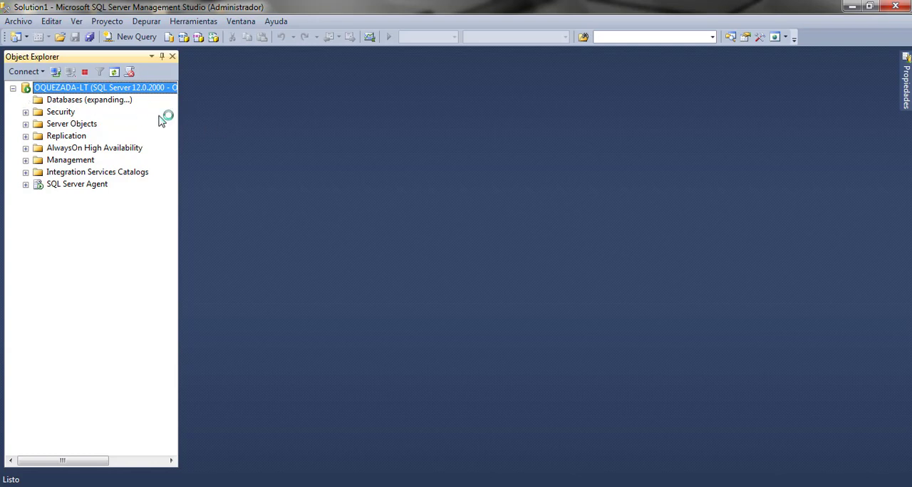
{"action": "left_click", "coordinate": [25, 100]}
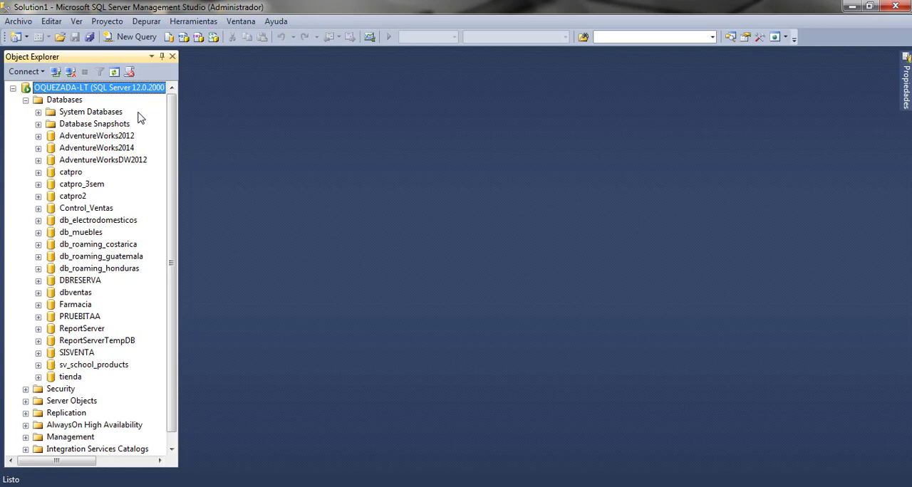
{"action": "mouse_move", "coordinate": [76, 362]}
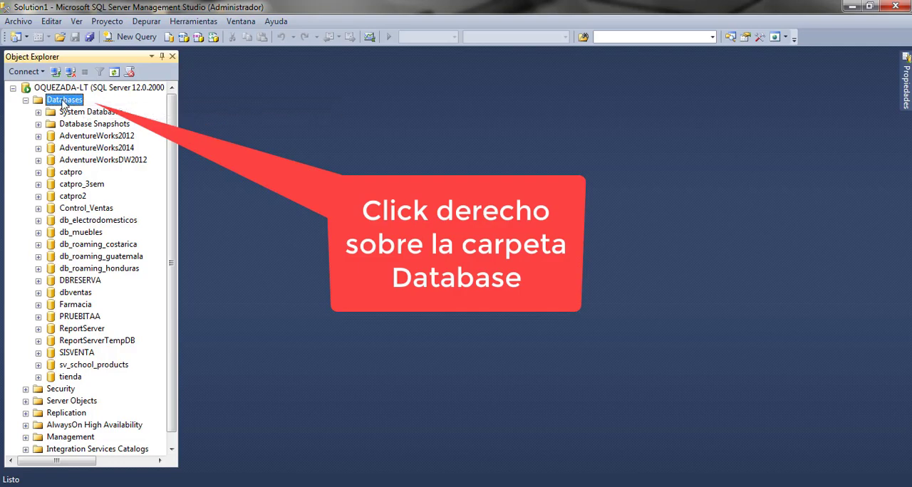
Start Attach from the Databases folder and choose bdsistpeli.mdf as the file to attach
{"action": "right_click", "coordinate": [64, 99]}
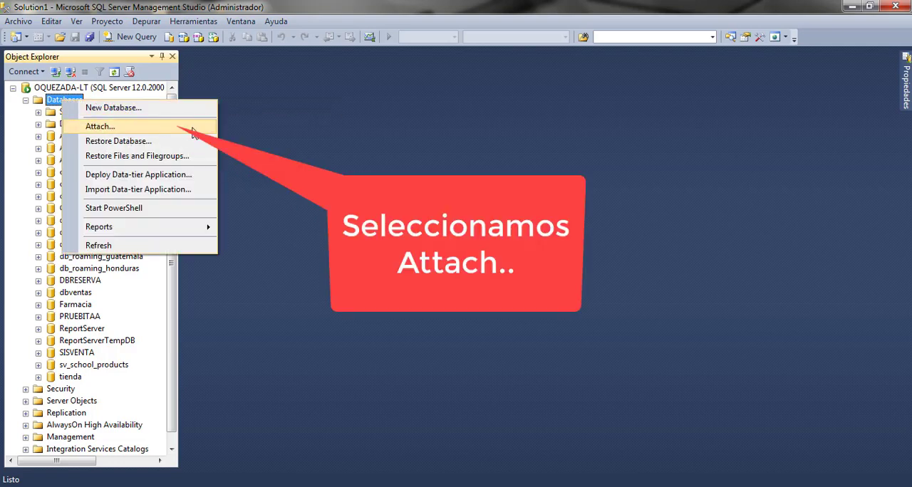
{"action": "left_click", "coordinate": [100, 126]}
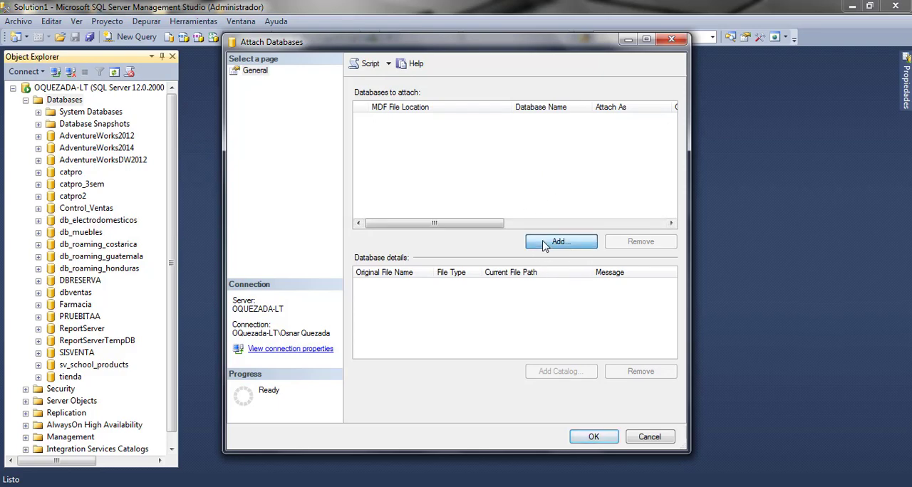
{"action": "left_click", "coordinate": [561, 241]}
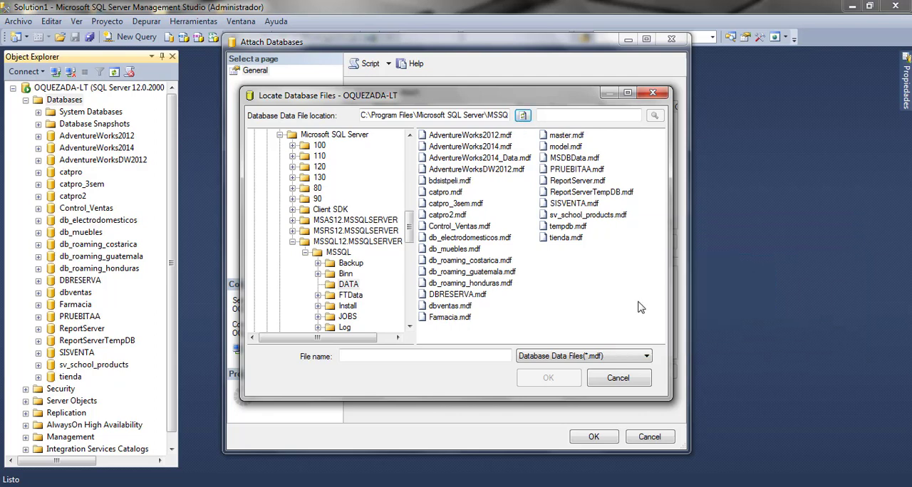
{"action": "left_click", "coordinate": [449, 180]}
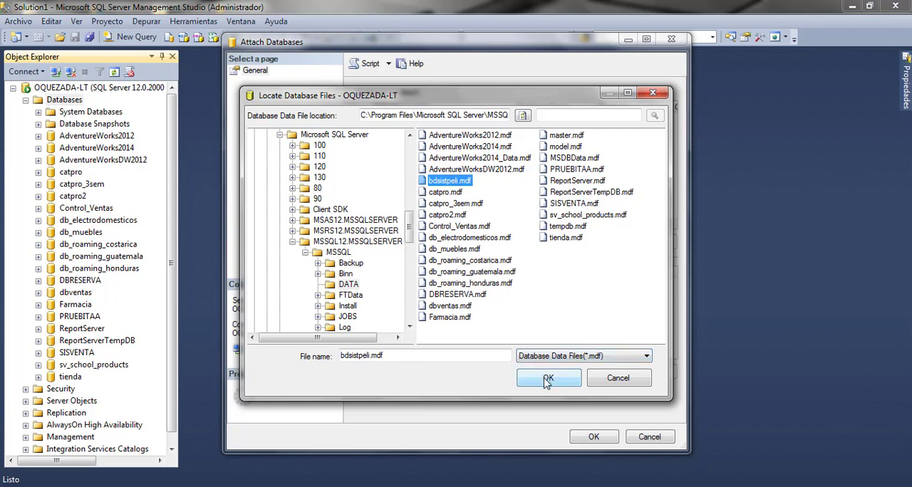
{"action": "left_click", "coordinate": [549, 378]}
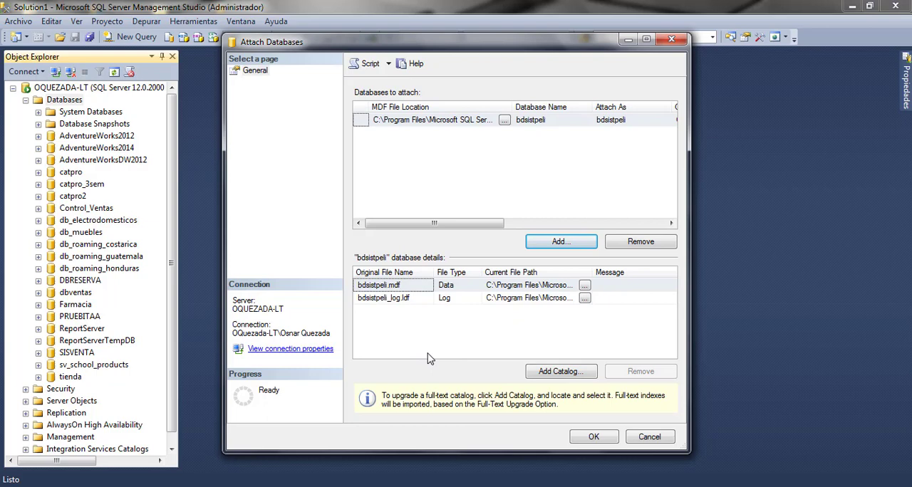
{"action": "mouse_move", "coordinate": [449, 372]}
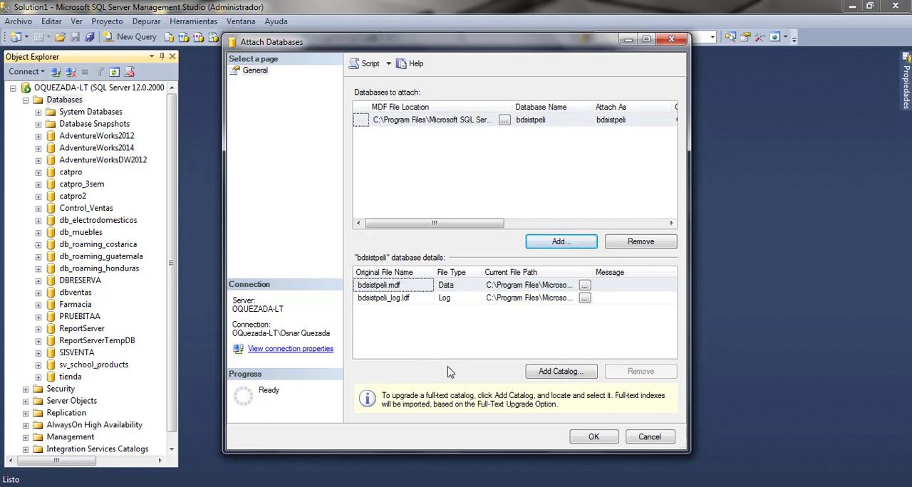
{"action": "mouse_move", "coordinate": [582, 433]}
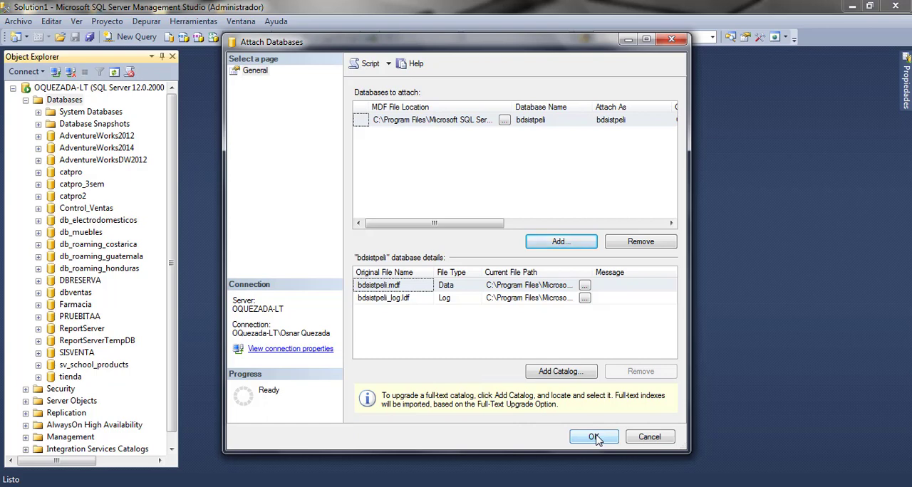
Confirm the attach so bdsistpeli joins the server's databases, accepting the full-text catalog prompt
{"action": "left_click", "coordinate": [593, 437]}
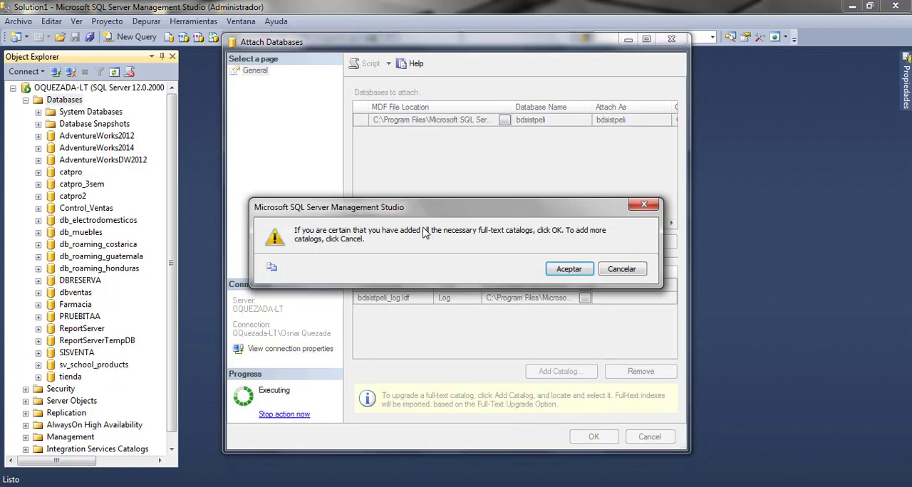
{"action": "left_click", "coordinate": [568, 269]}
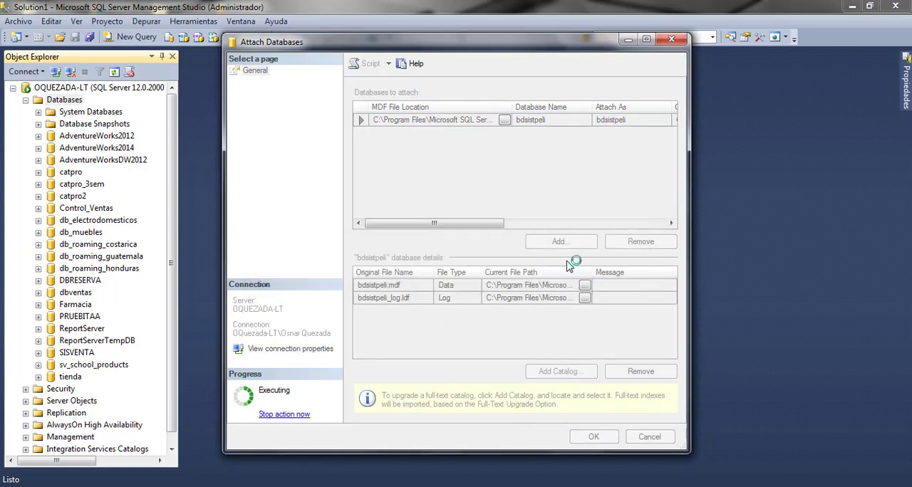
{"action": "left_click", "coordinate": [593, 437]}
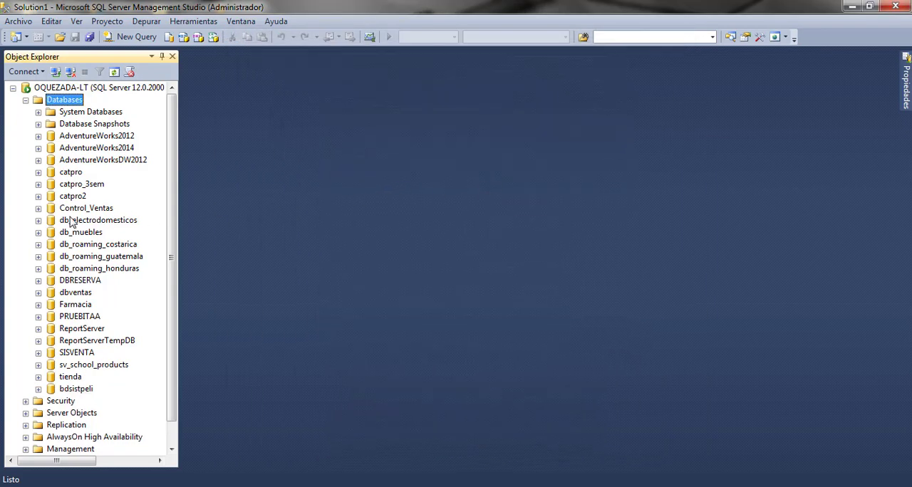
Refresh Databases and expand bdsistpeli's Database Diagrams, dismissing the owner warning, to list dbo.Diagram_0
{"action": "left_click", "coordinate": [75, 388]}
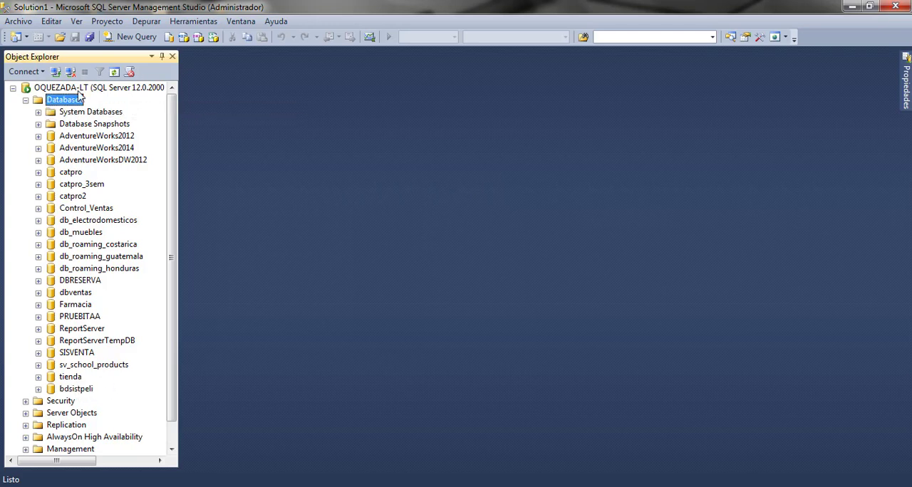
{"action": "double_click", "coordinate": [65, 99]}
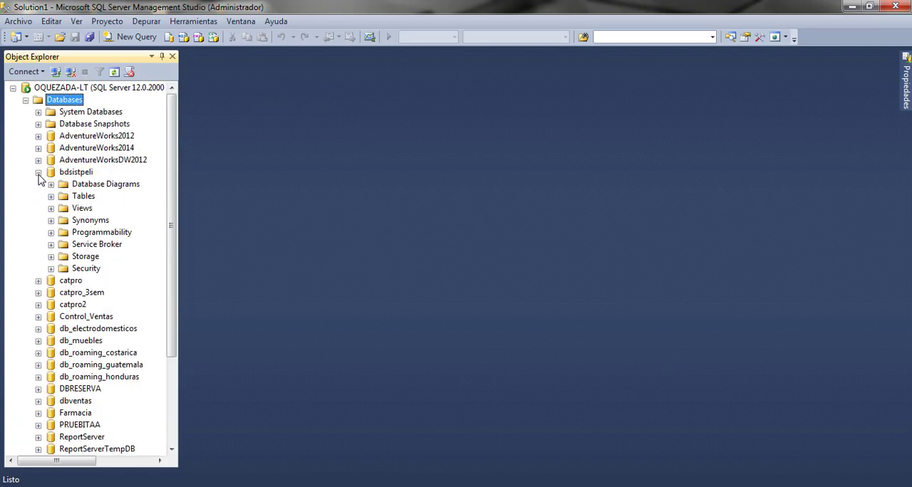
{"action": "left_click", "coordinate": [50, 184]}
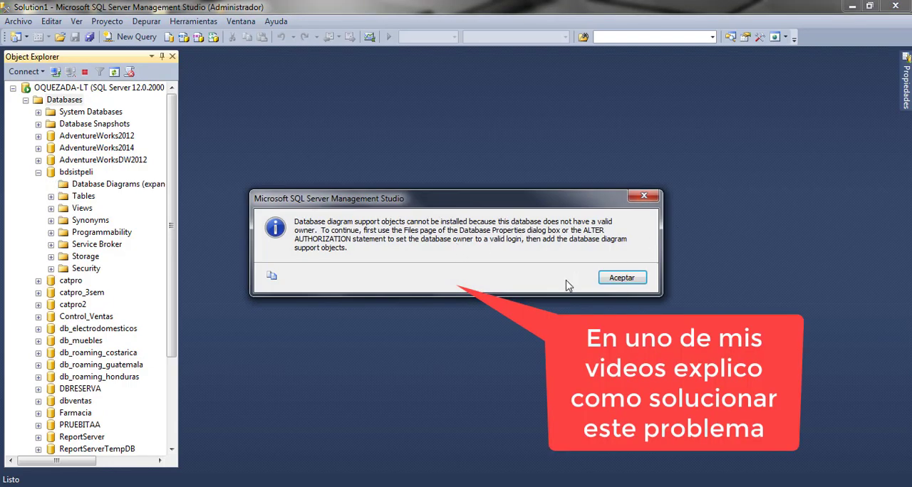
{"action": "left_click", "coordinate": [621, 277]}
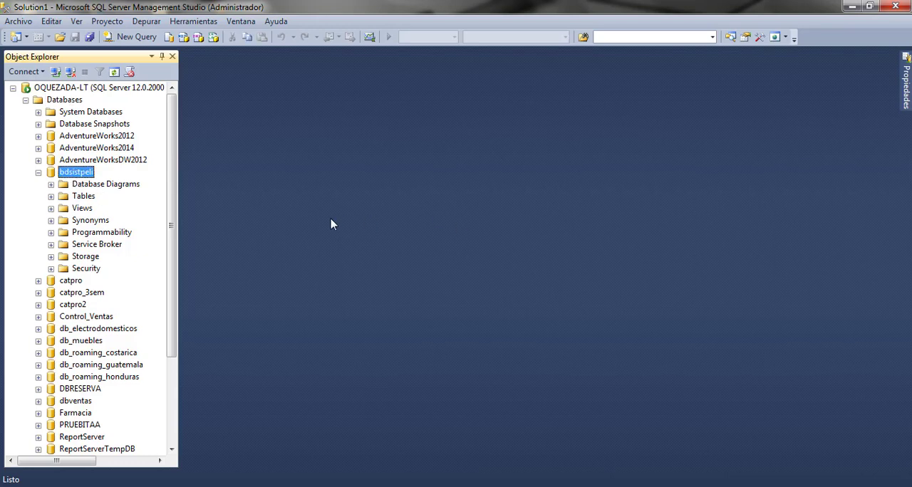
{"action": "left_click", "coordinate": [51, 184]}
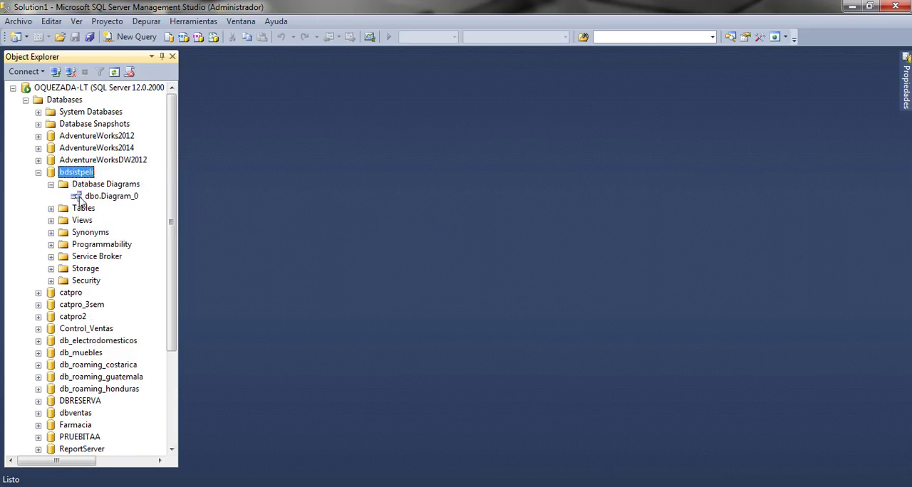
Load dbo.Diagram_0 in the designer with the pelicula, actor and genero tables
{"action": "left_click", "coordinate": [111, 196]}
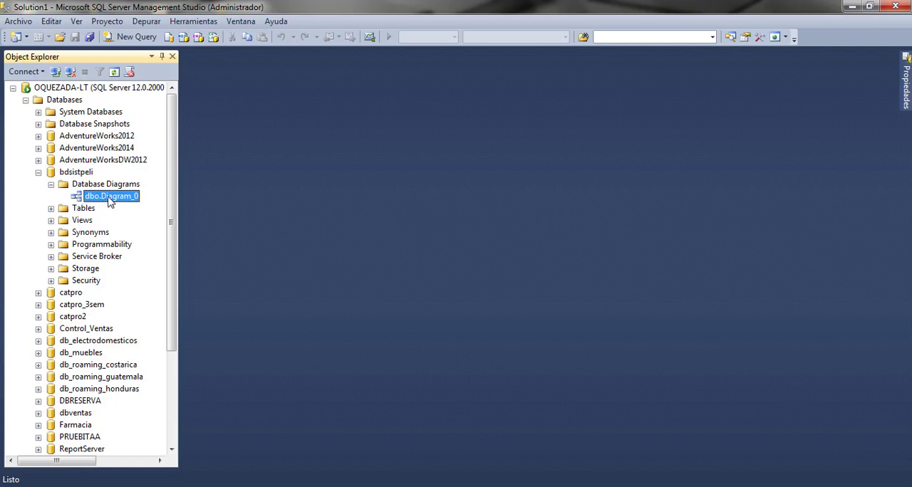
{"action": "mouse_move", "coordinate": [358, 241]}
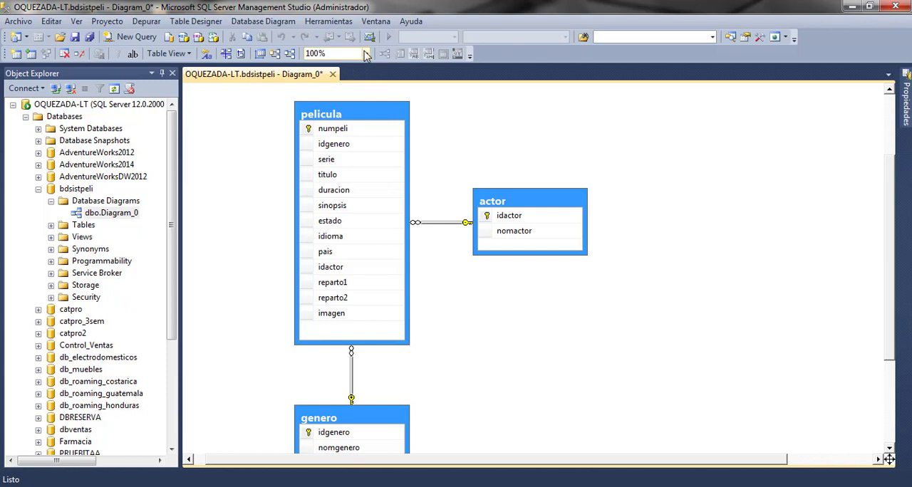
Zoom the diagram to 75% and auto-arrange its three tables
{"action": "left_click", "coordinate": [365, 53]}
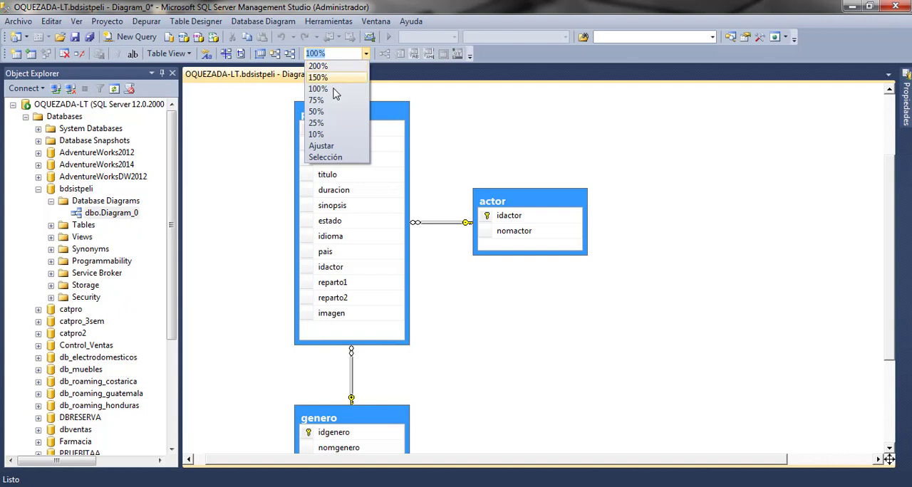
{"action": "left_click", "coordinate": [316, 100]}
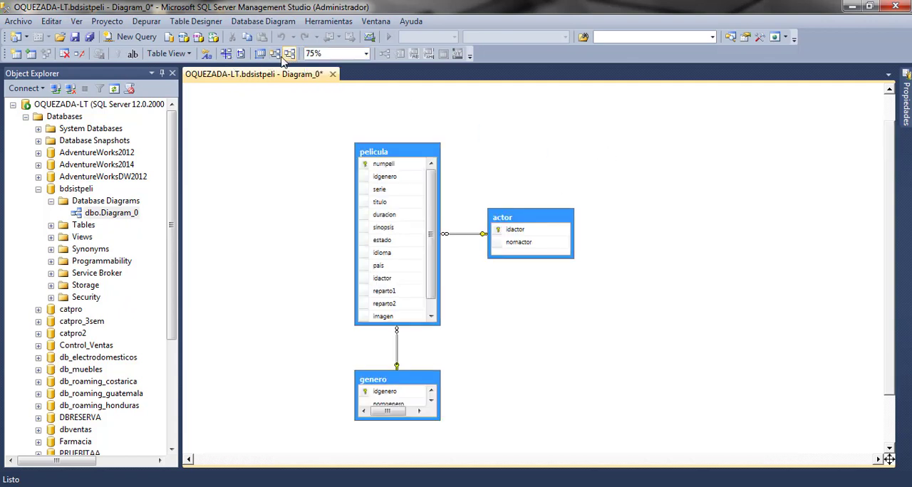
{"action": "left_click", "coordinate": [288, 53]}
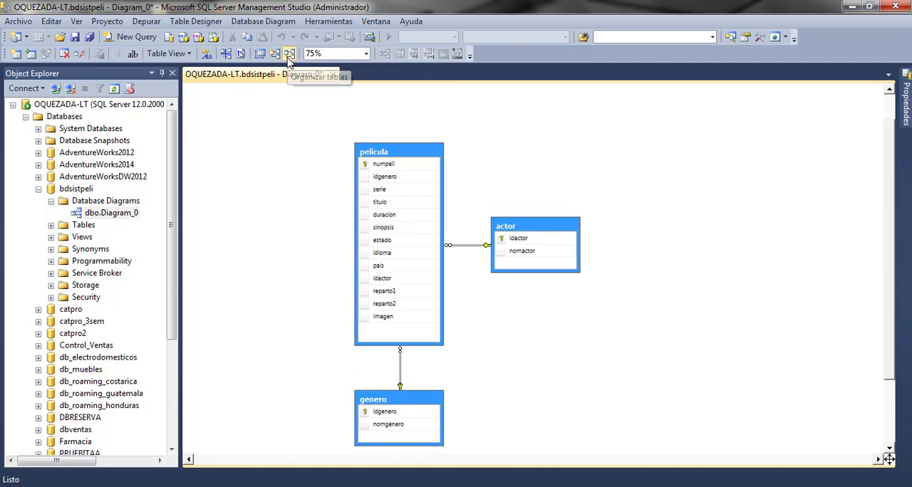